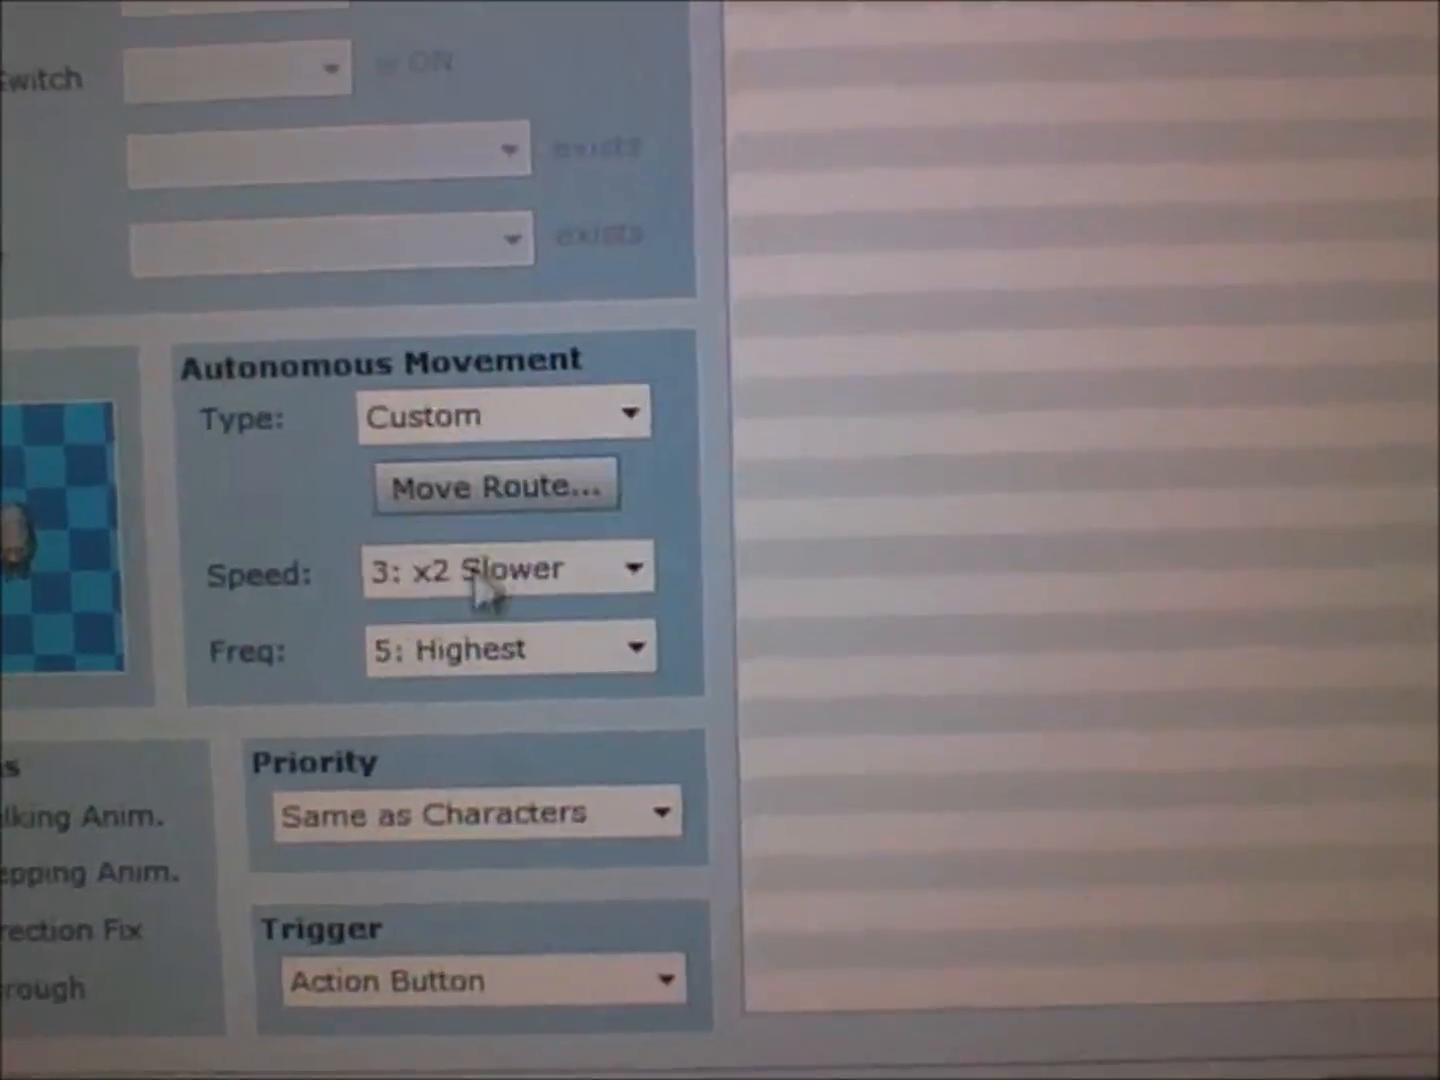
# Keep frequency Highest and speed x2 Slower, try Random, then set the movement Type to Custom
pyautogui.click(636, 648)
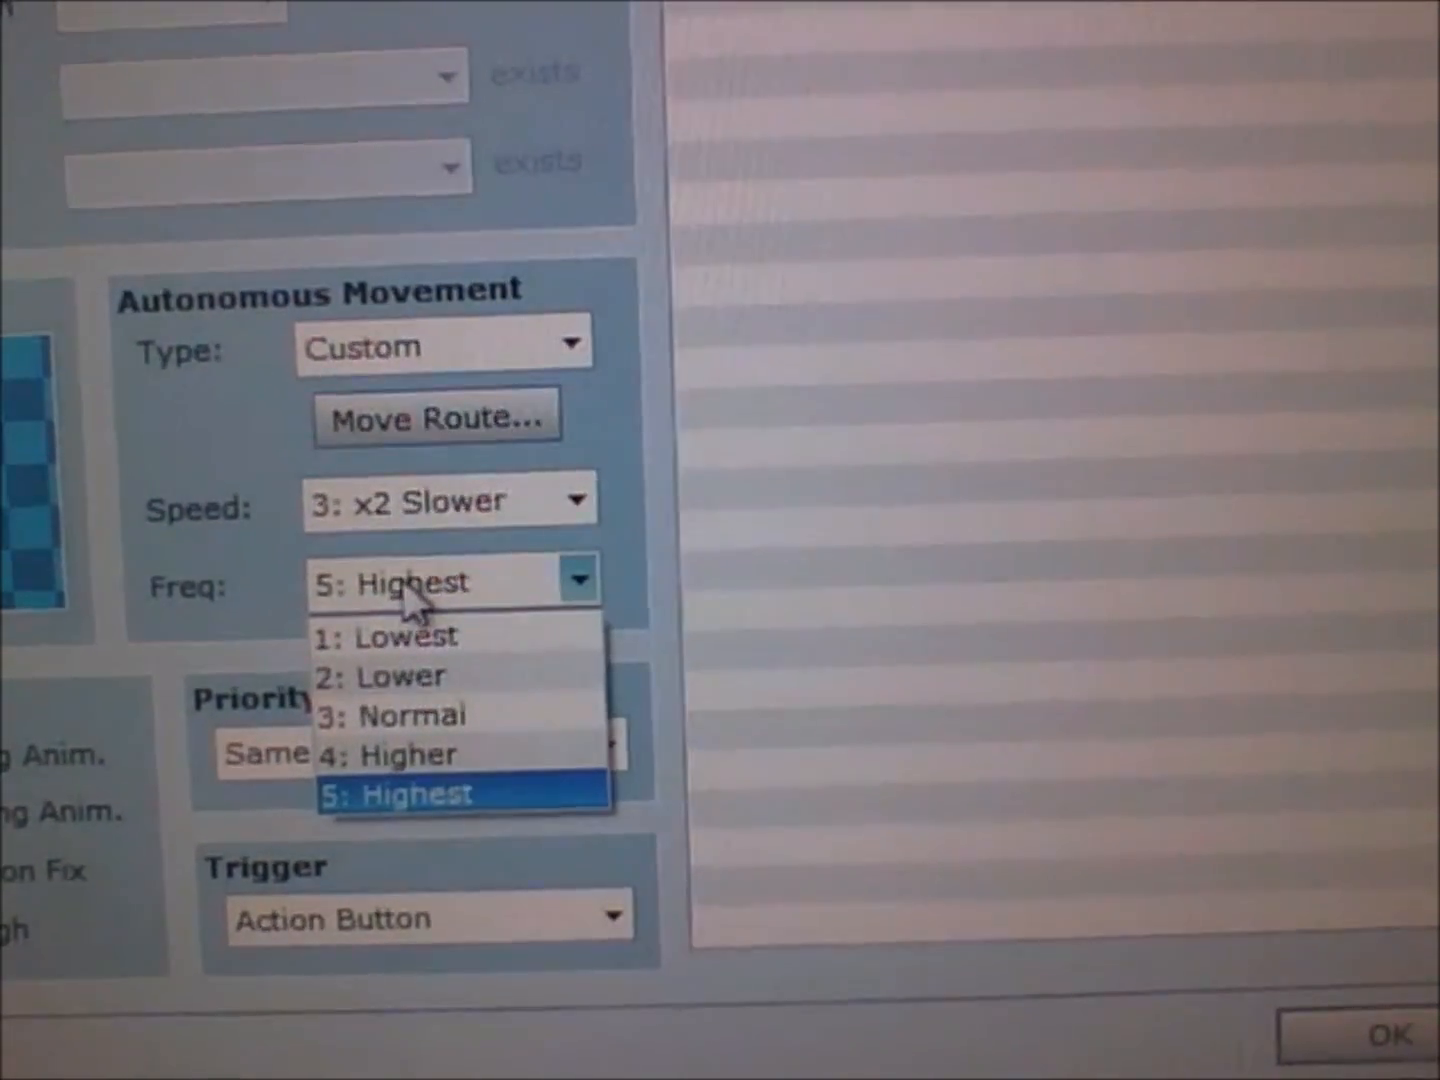
pyautogui.click(396, 792)
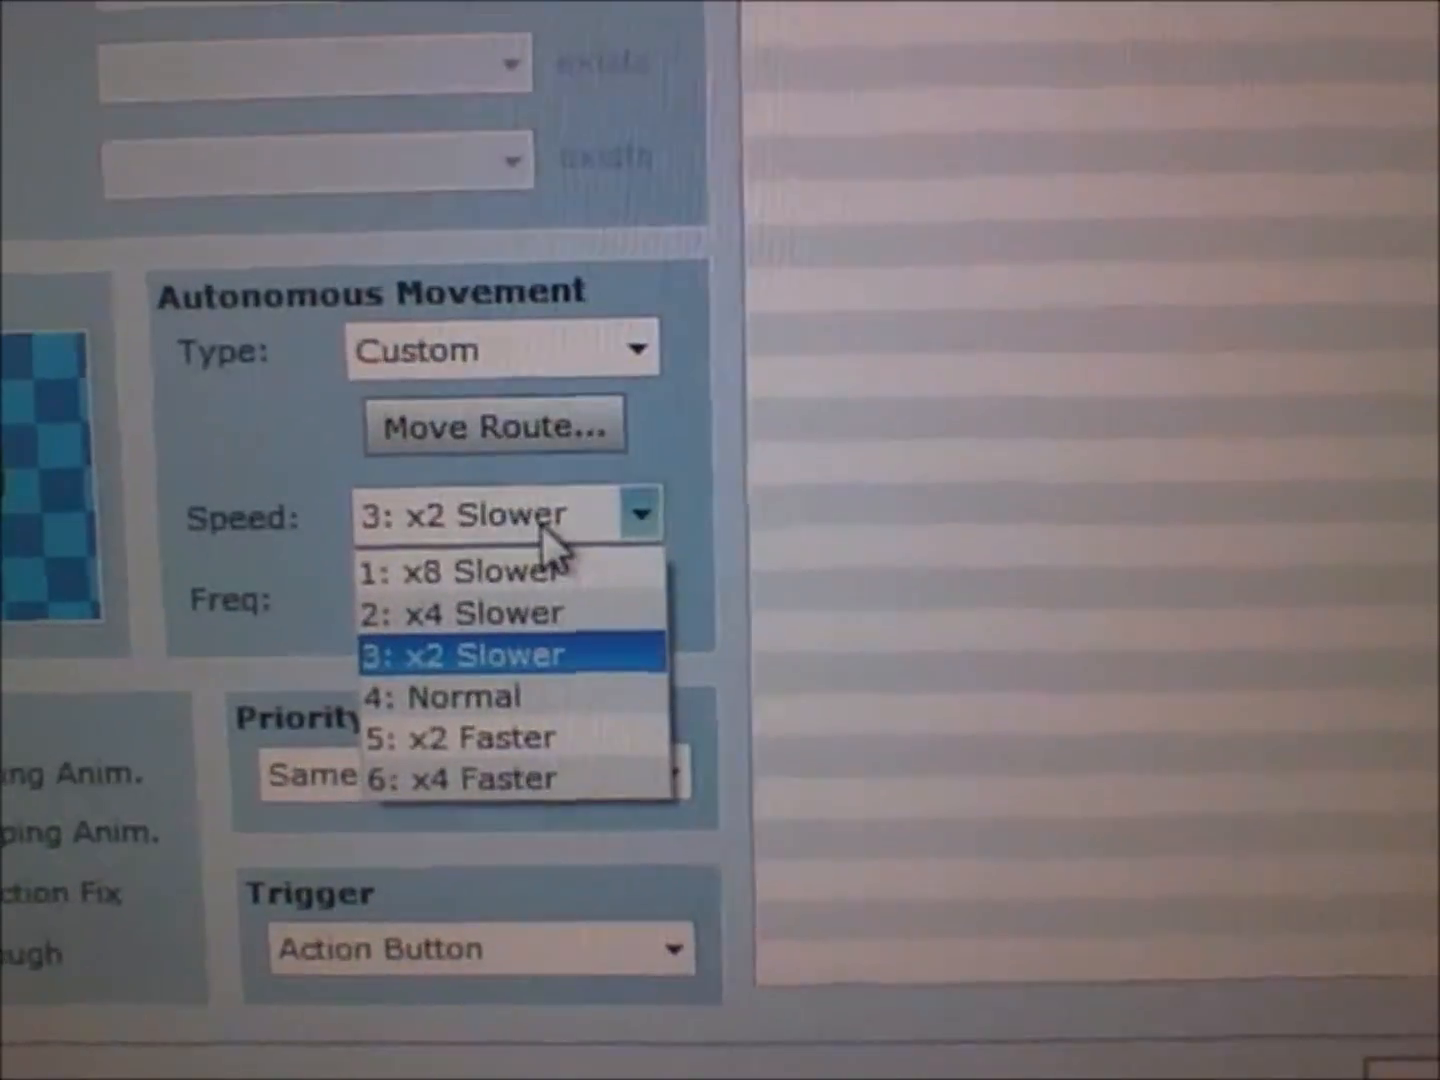
pyautogui.click(478, 652)
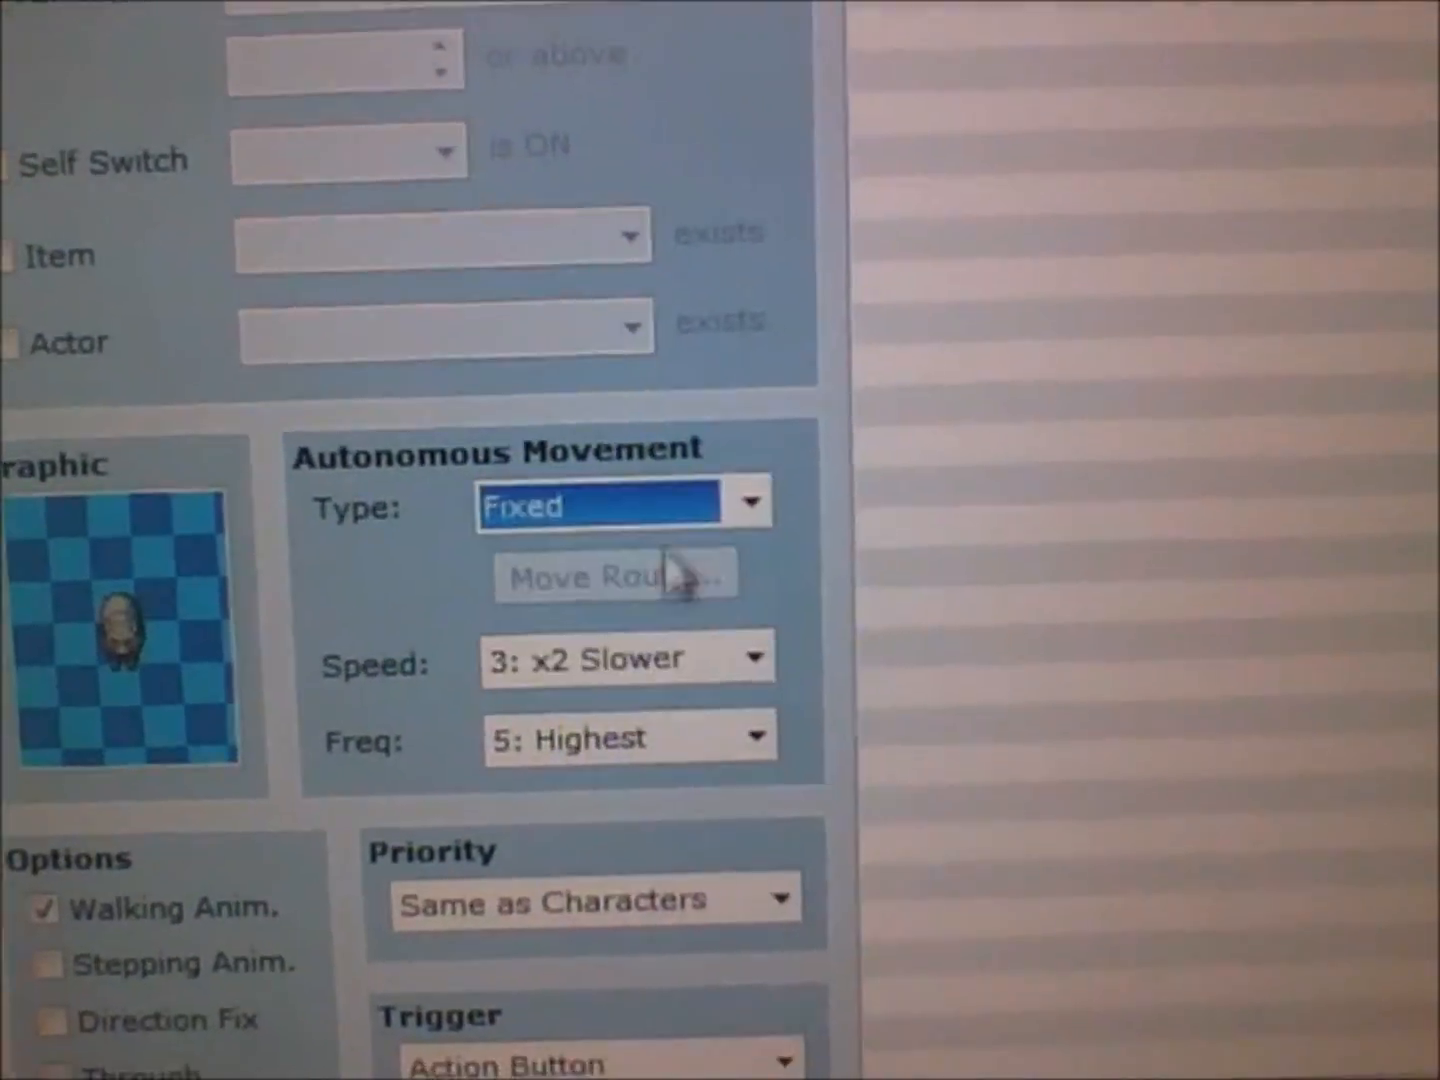
pyautogui.click(624, 502)
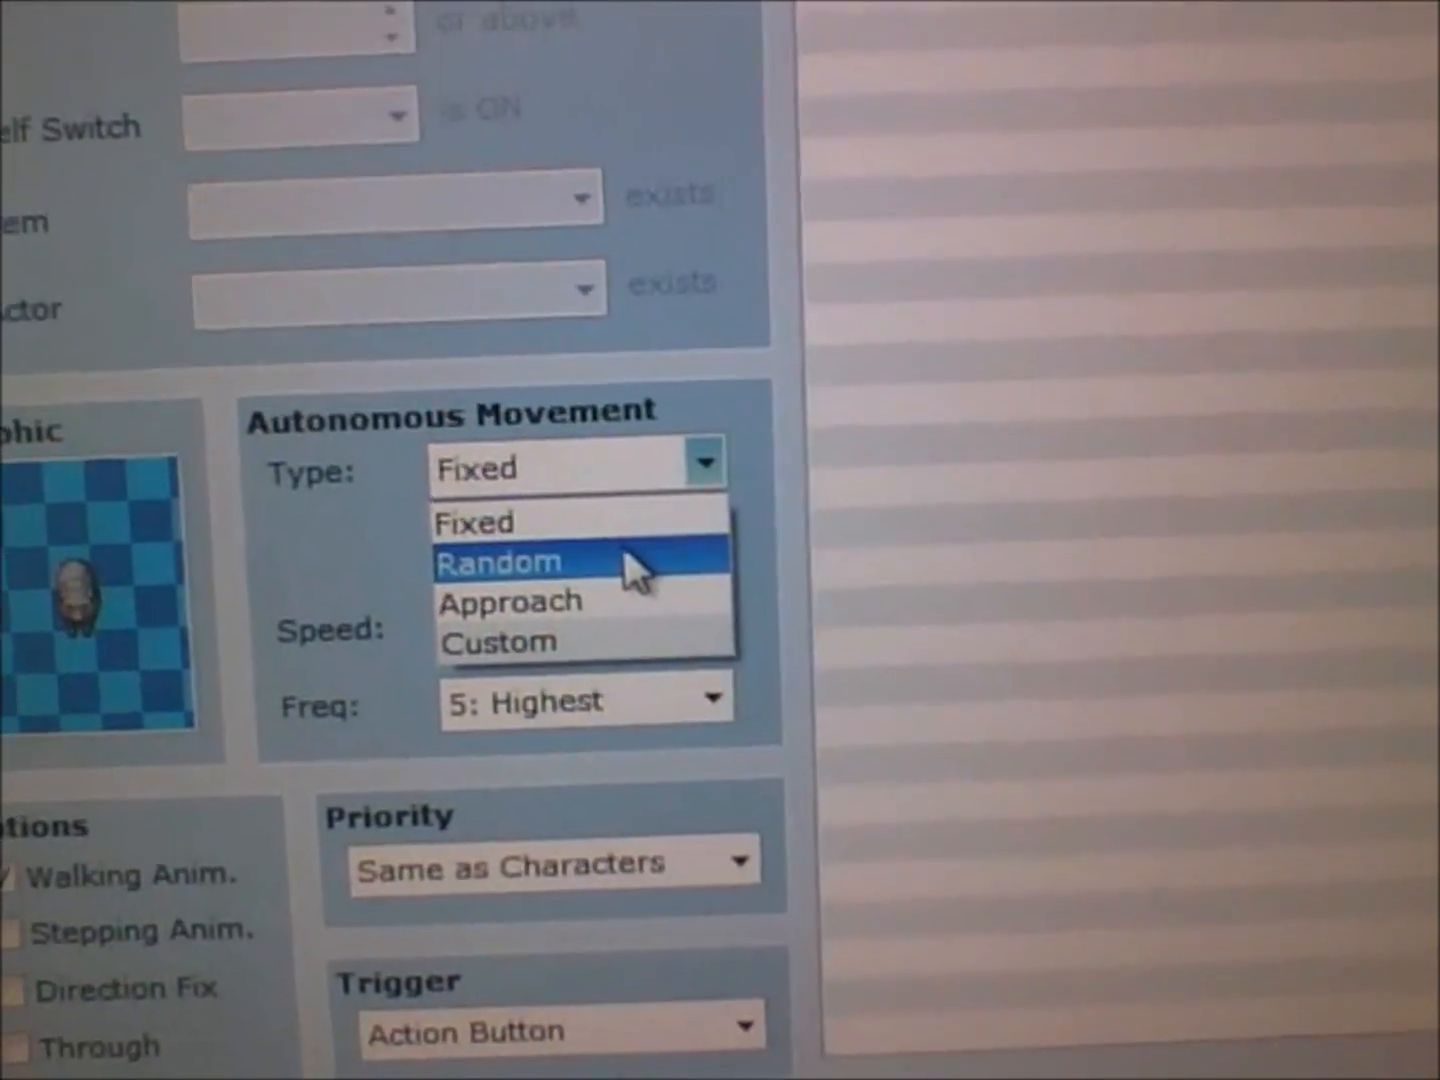
pyautogui.click(496, 560)
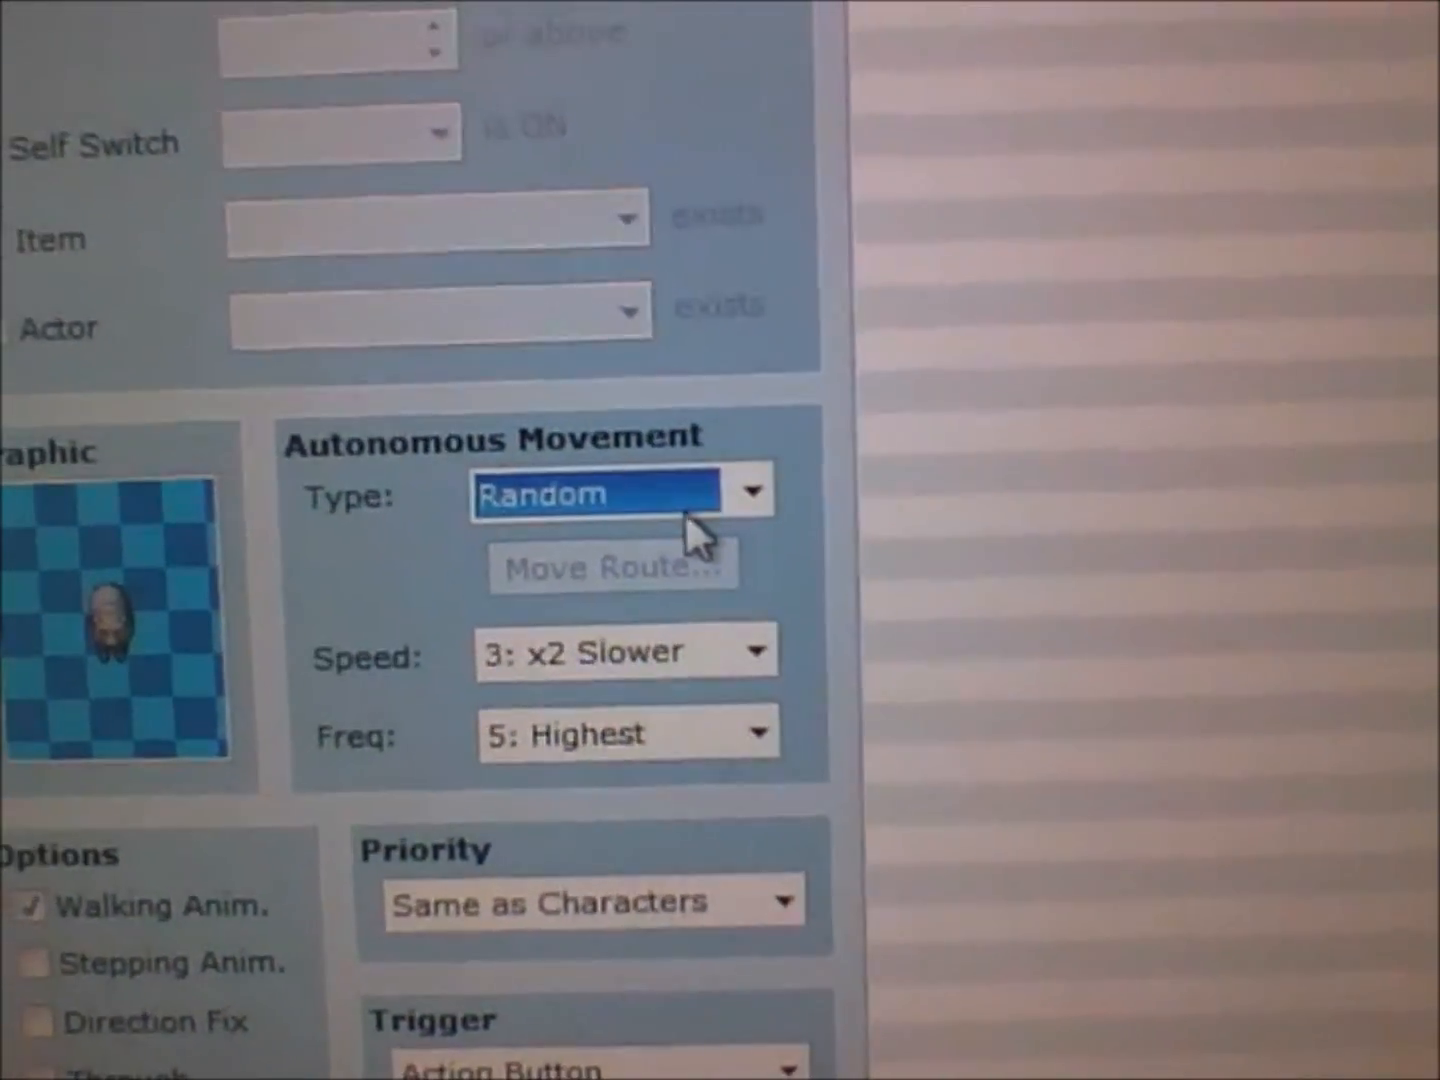
pyautogui.click(620, 492)
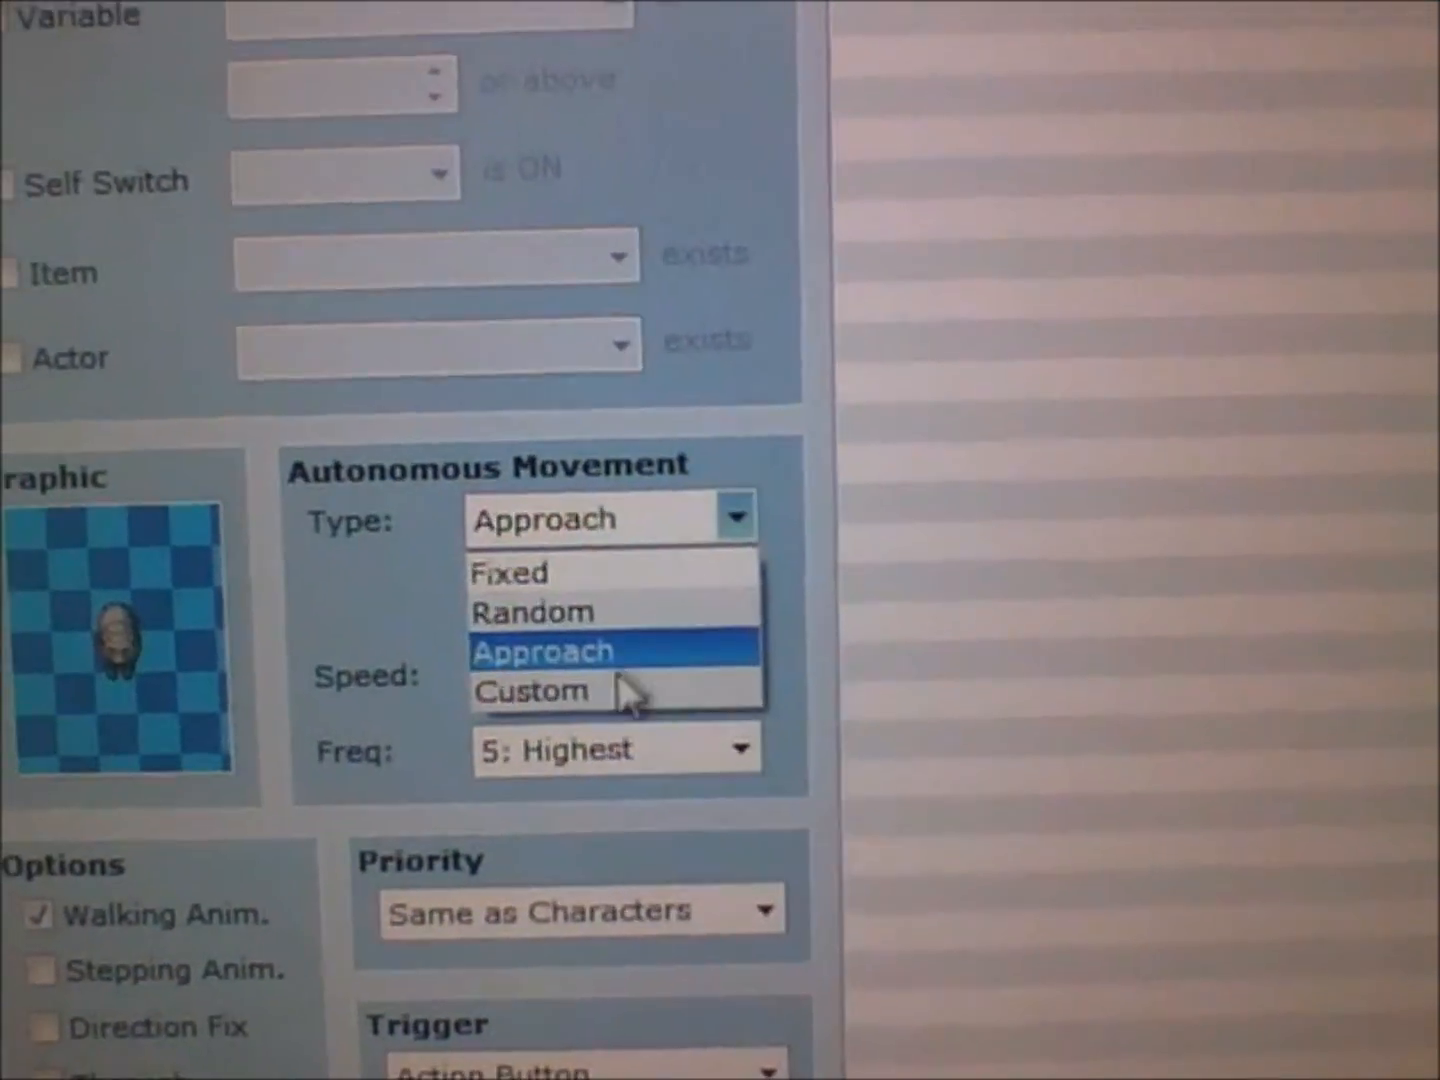
pyautogui.click(532, 690)
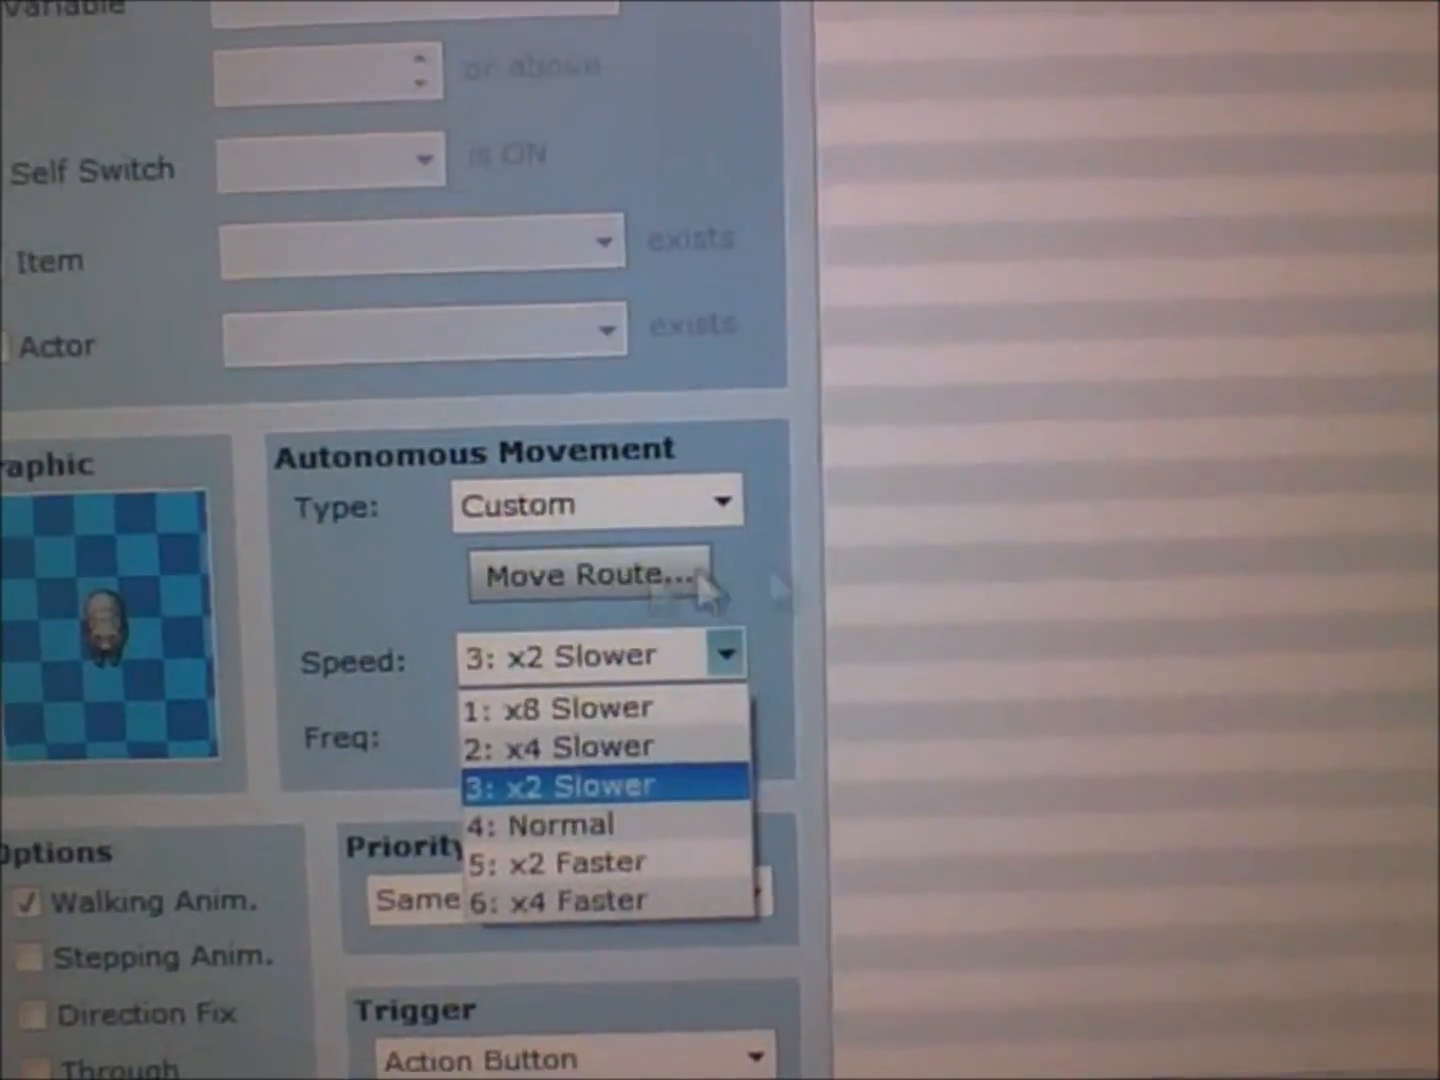
pyautogui.click(588, 576)
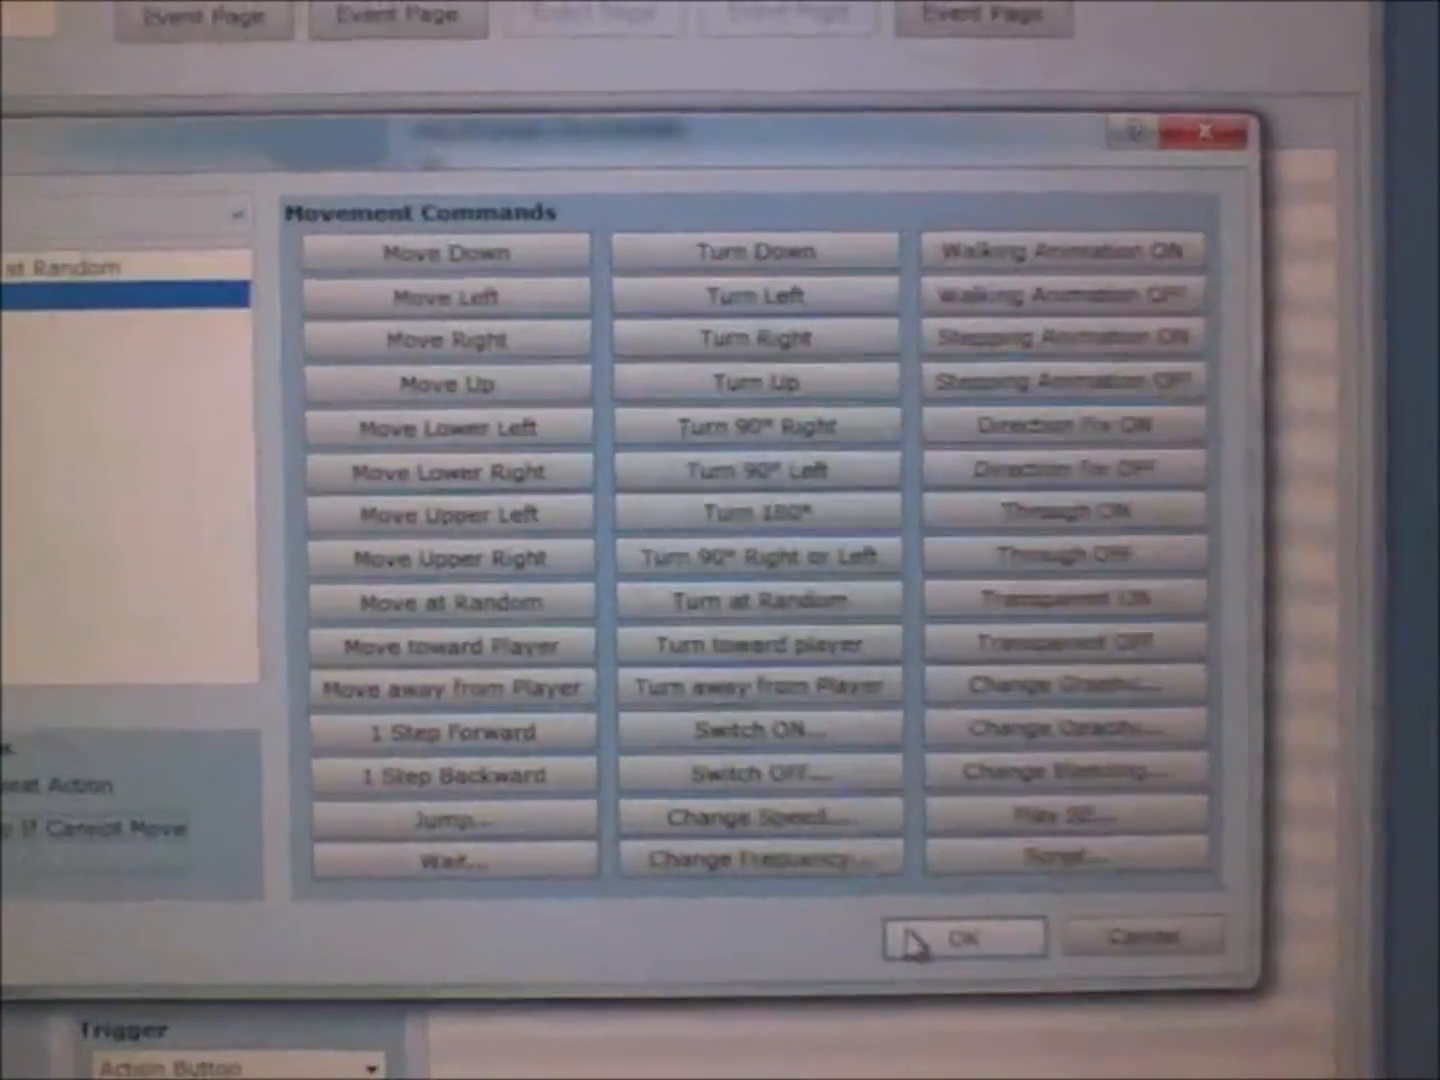
# Confirm the route, then add a Set Move Route command moving This event one step down
pyautogui.click(962, 938)
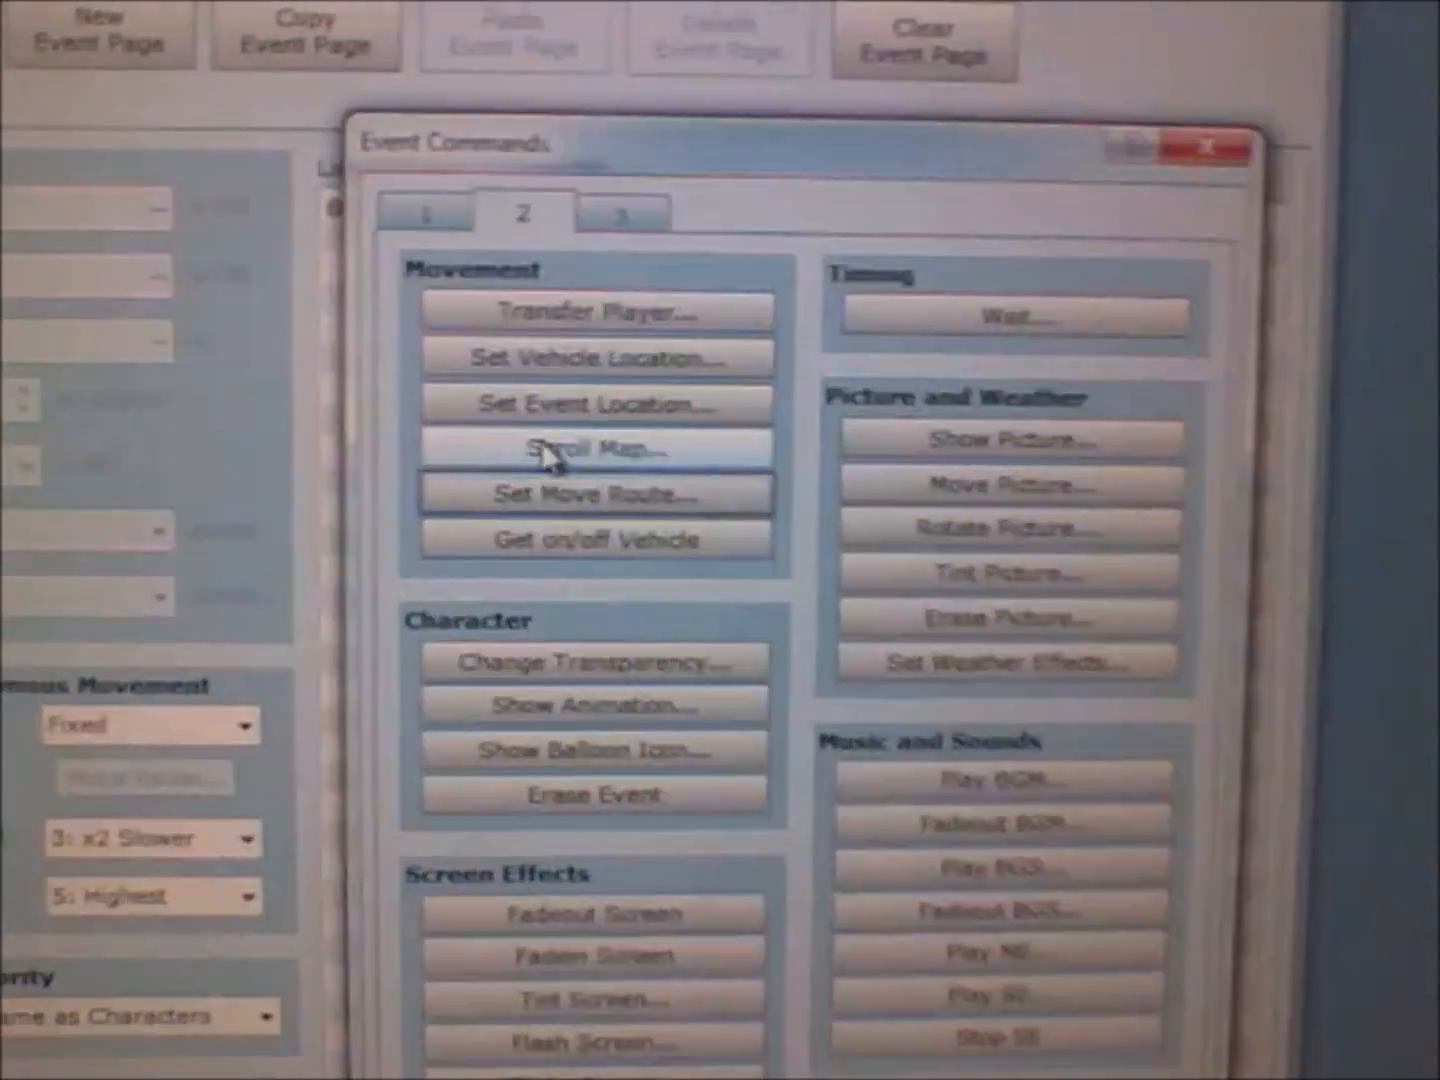
pyautogui.click(594, 492)
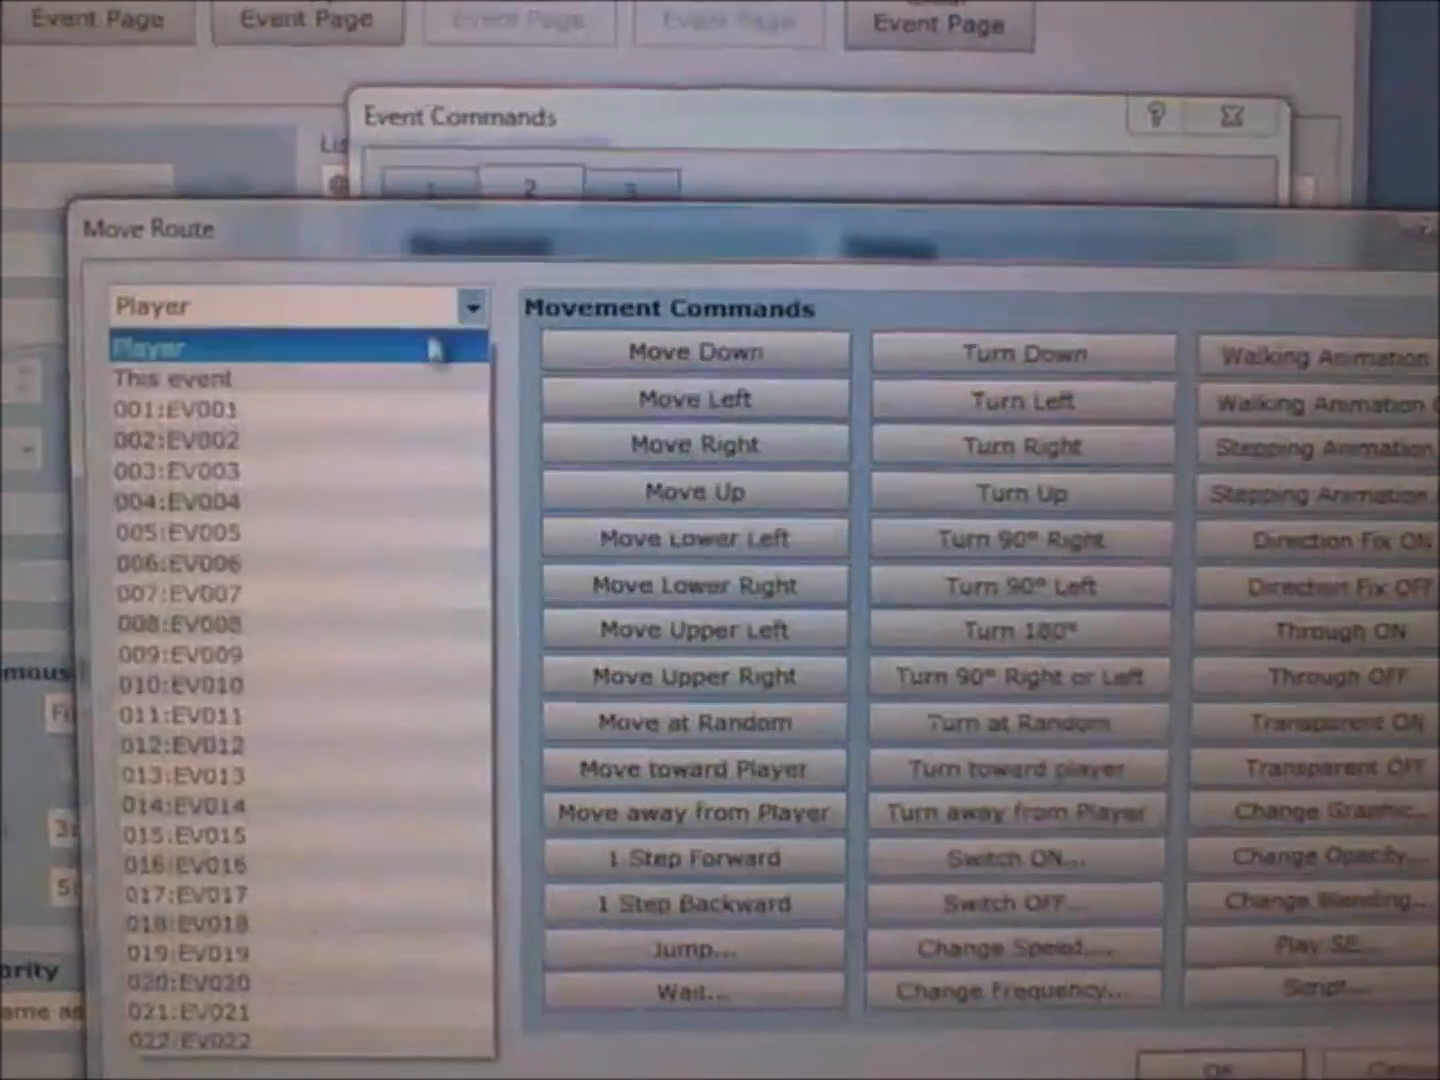
pyautogui.click(172, 378)
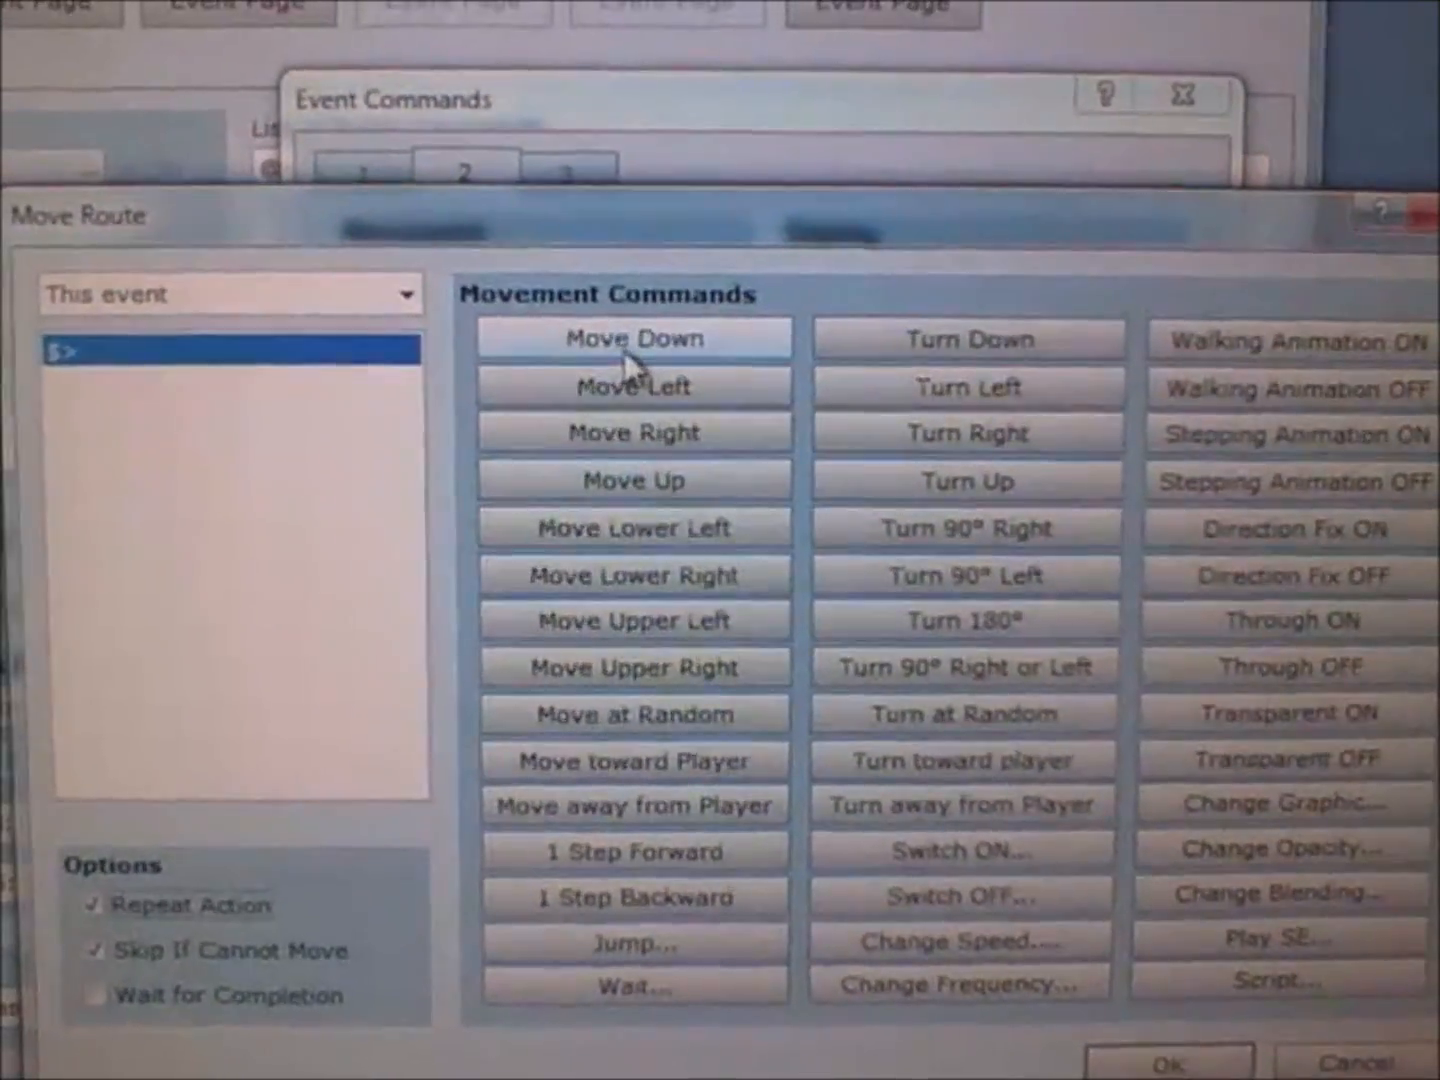
pyautogui.click(632, 338)
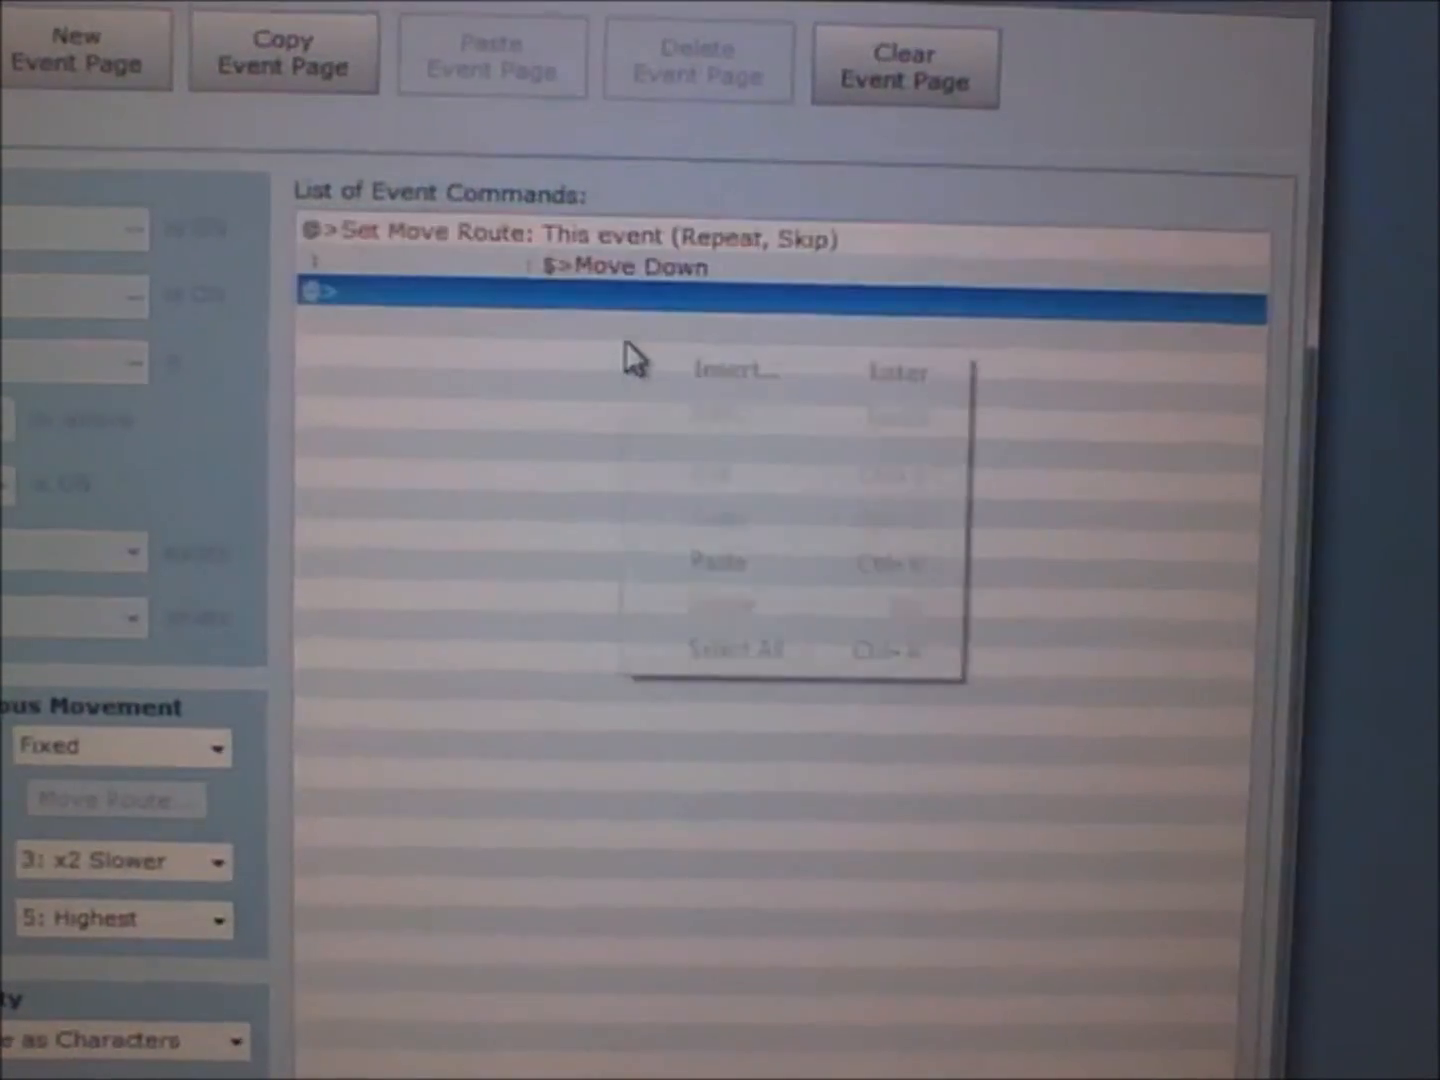
pyautogui.click(716, 562)
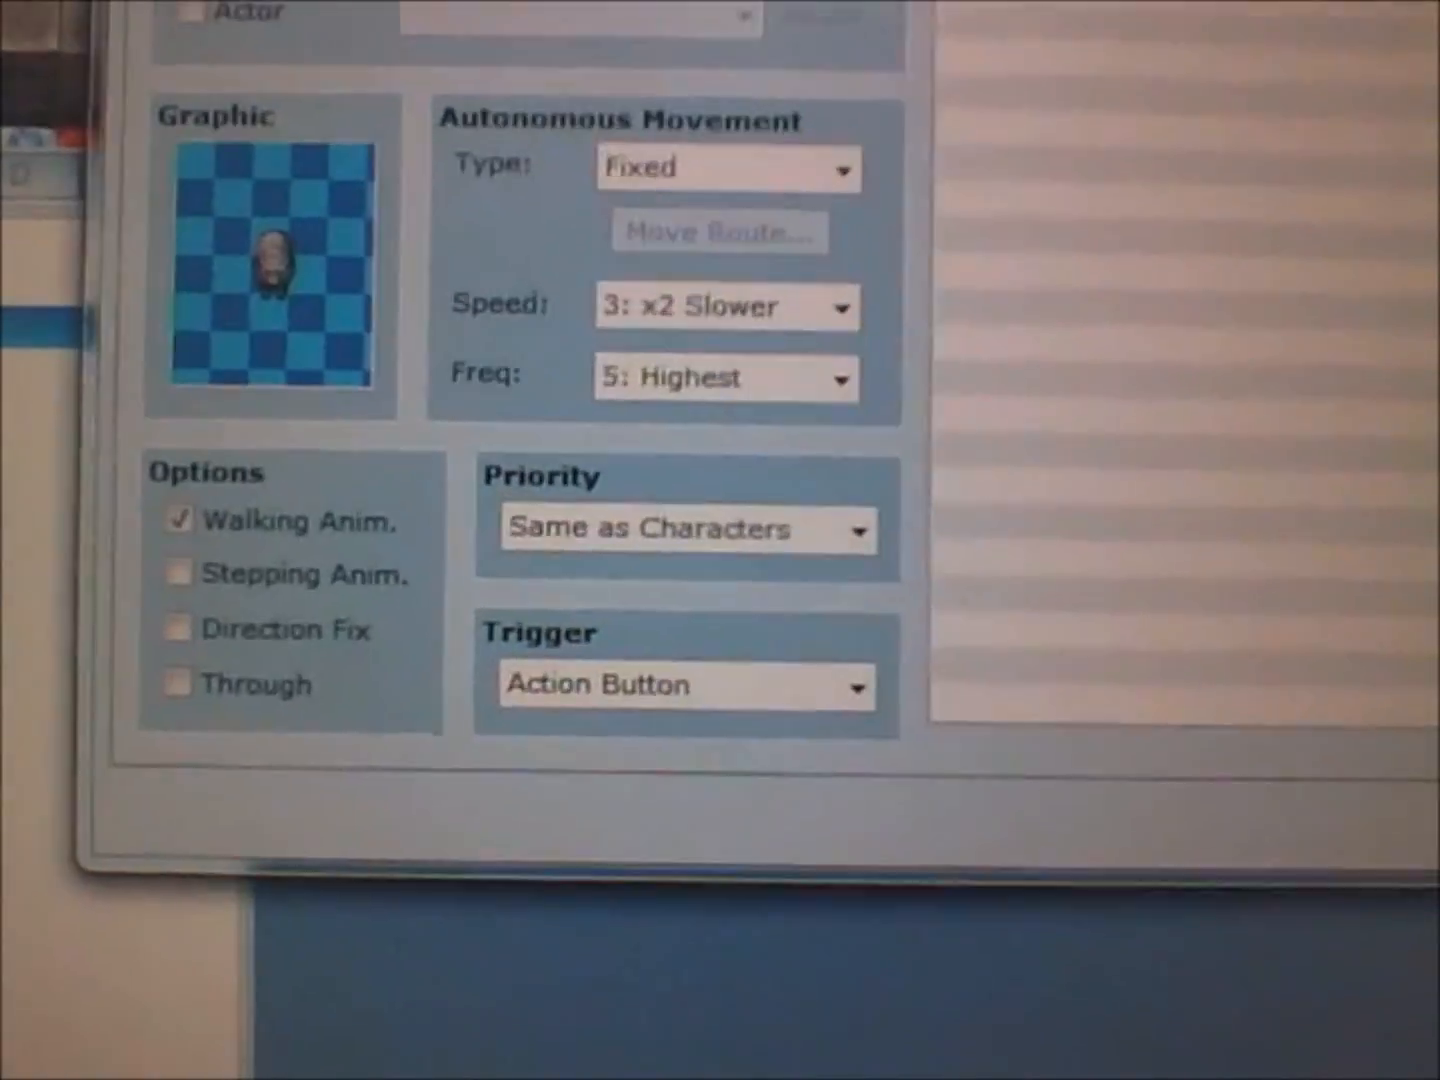
# Switch autonomous movement to Custom and fill its route with Move at Random, Repeat Action checked
pyautogui.click(728, 168)
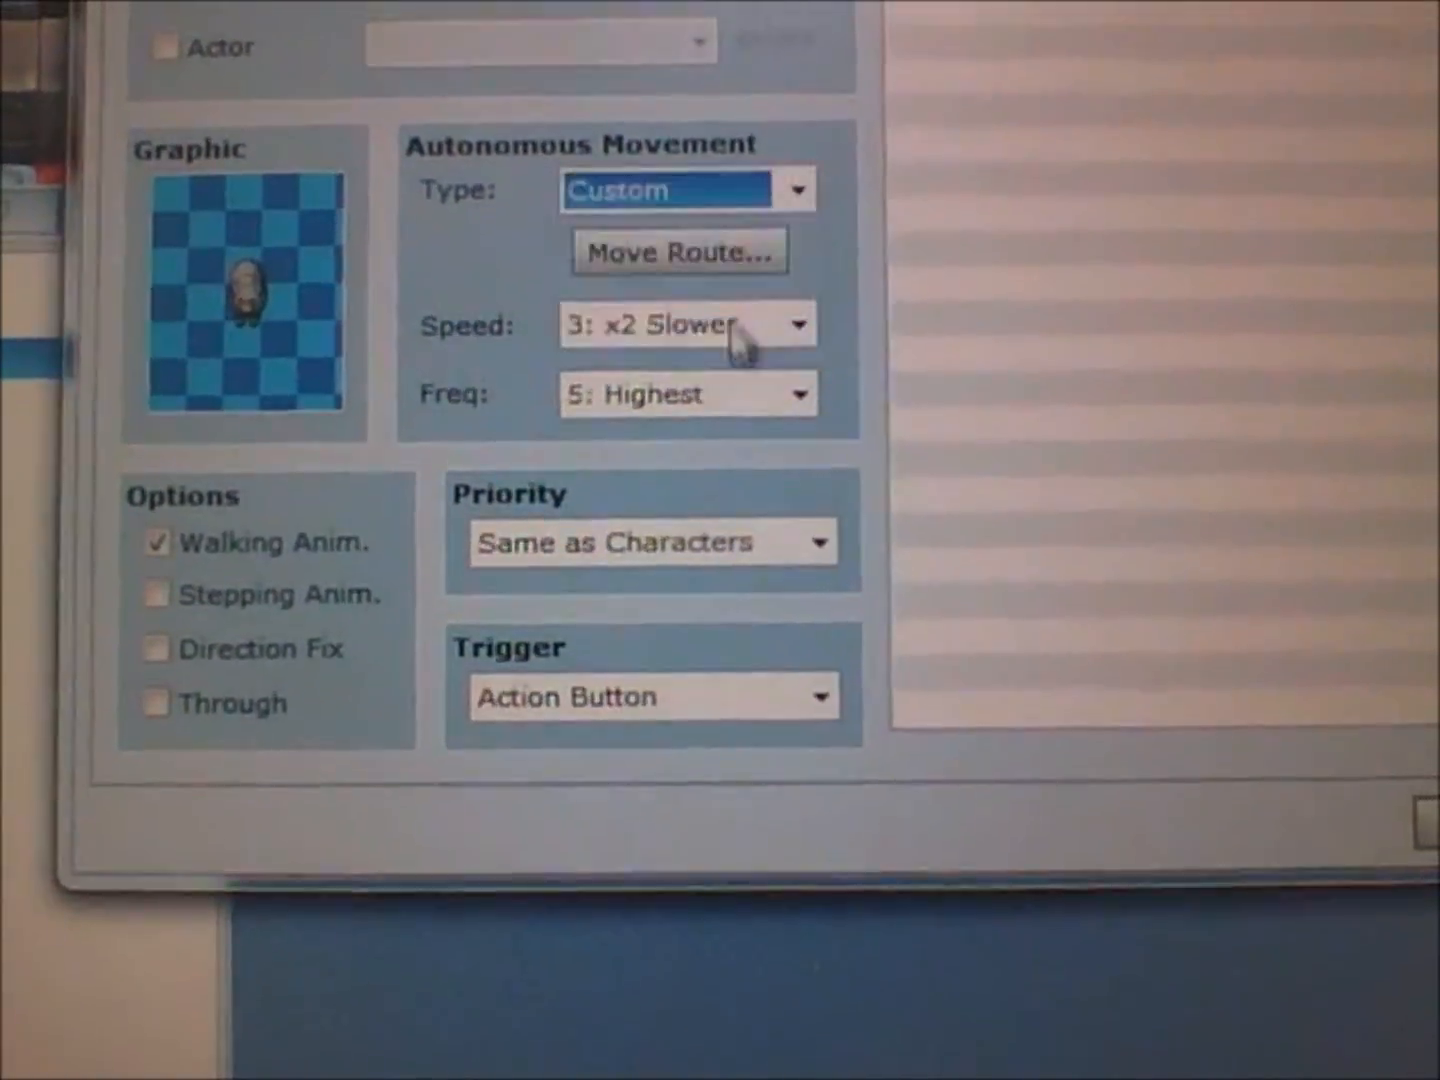
pyautogui.click(678, 252)
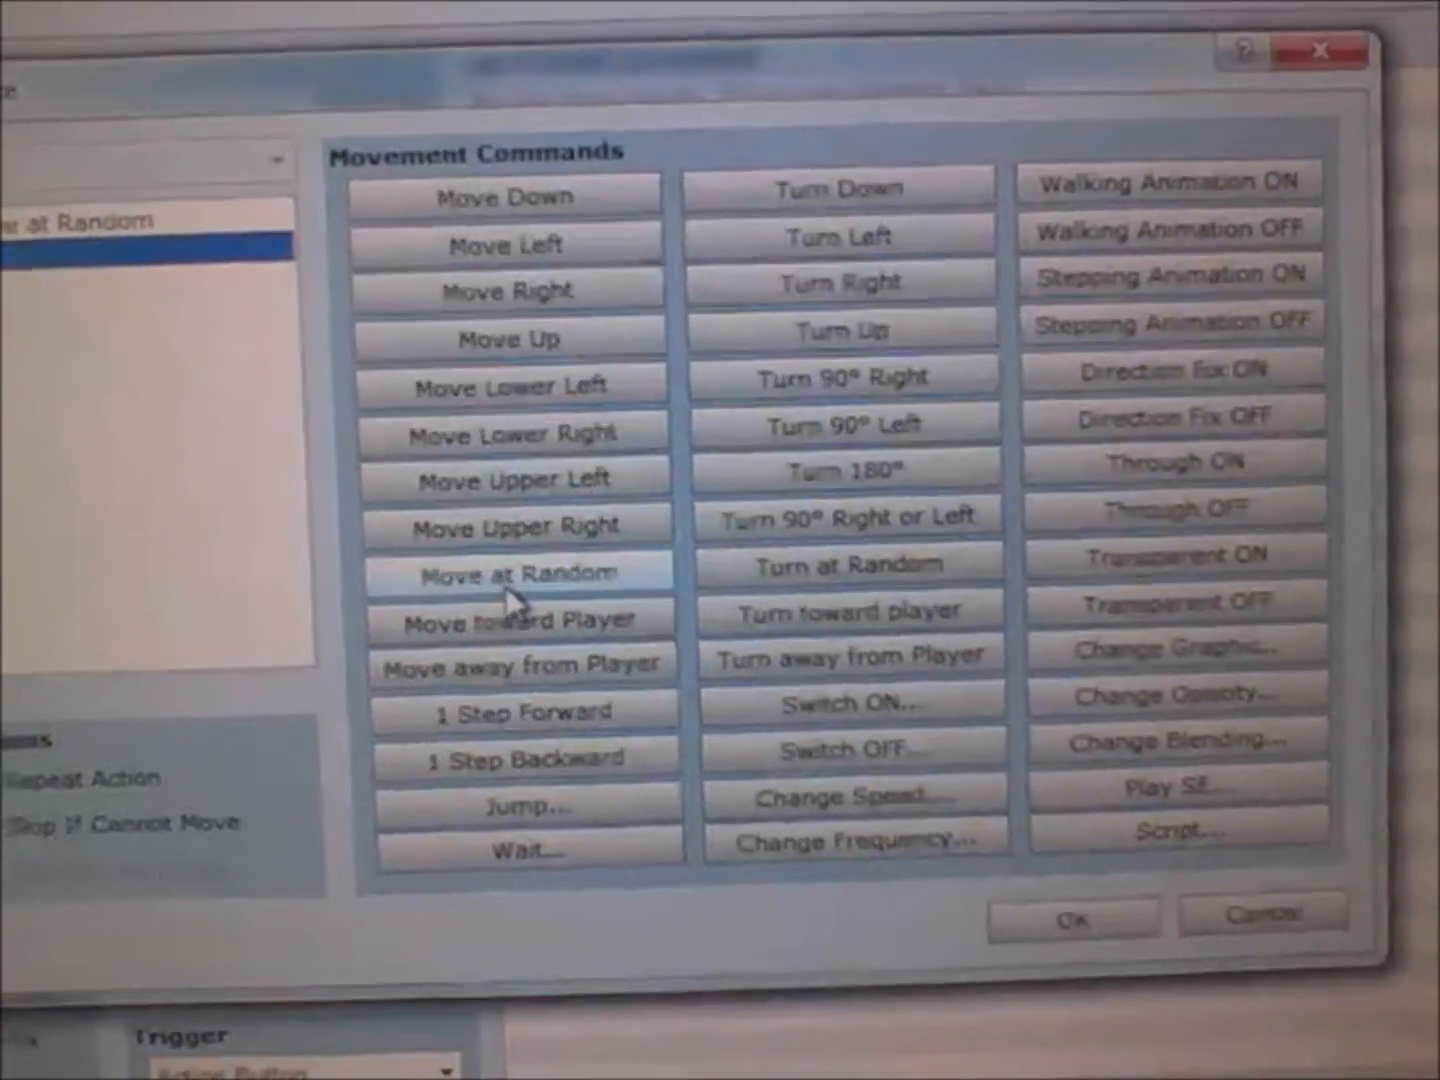
pyautogui.click(510, 572)
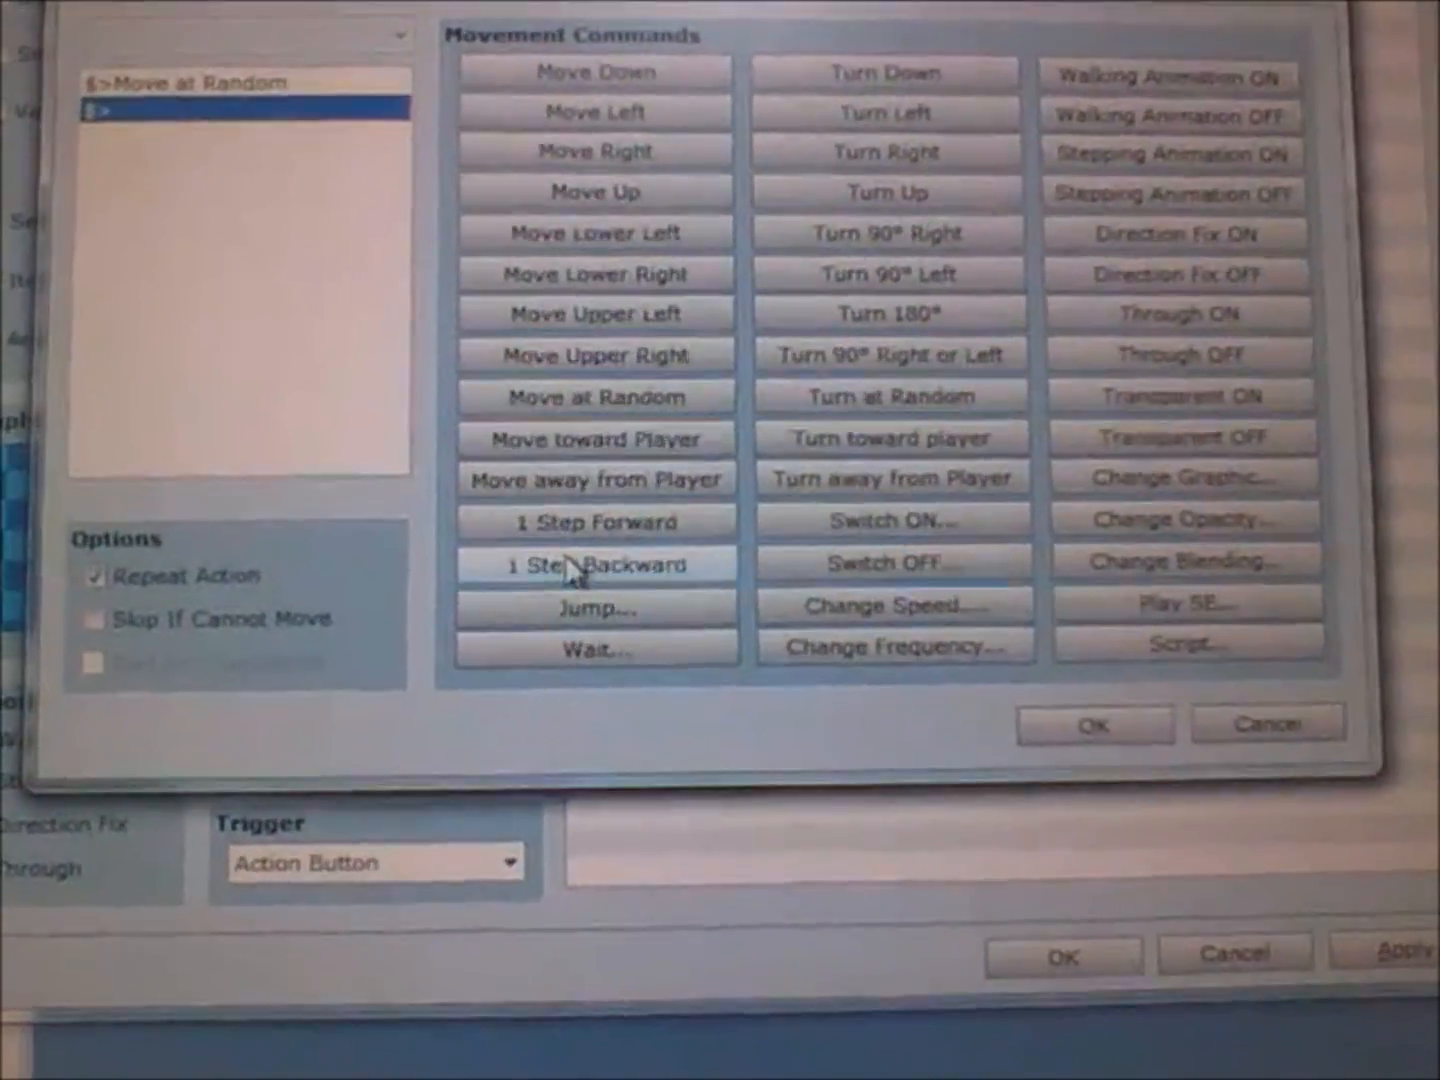
pyautogui.click(596, 604)
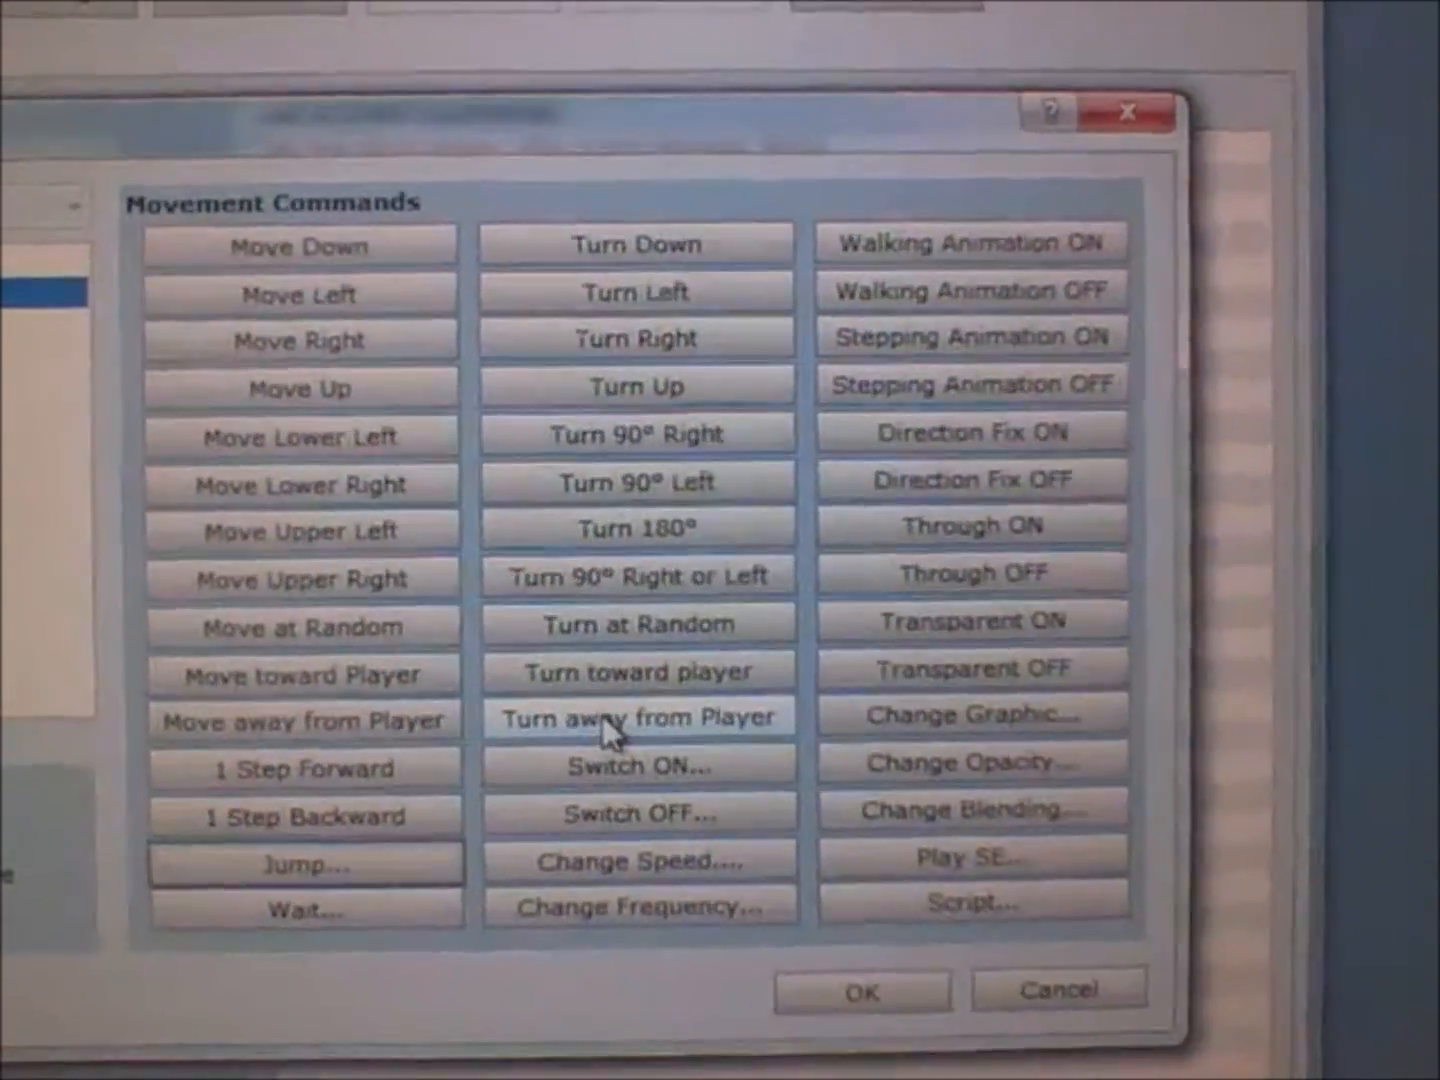
pyautogui.click(636, 766)
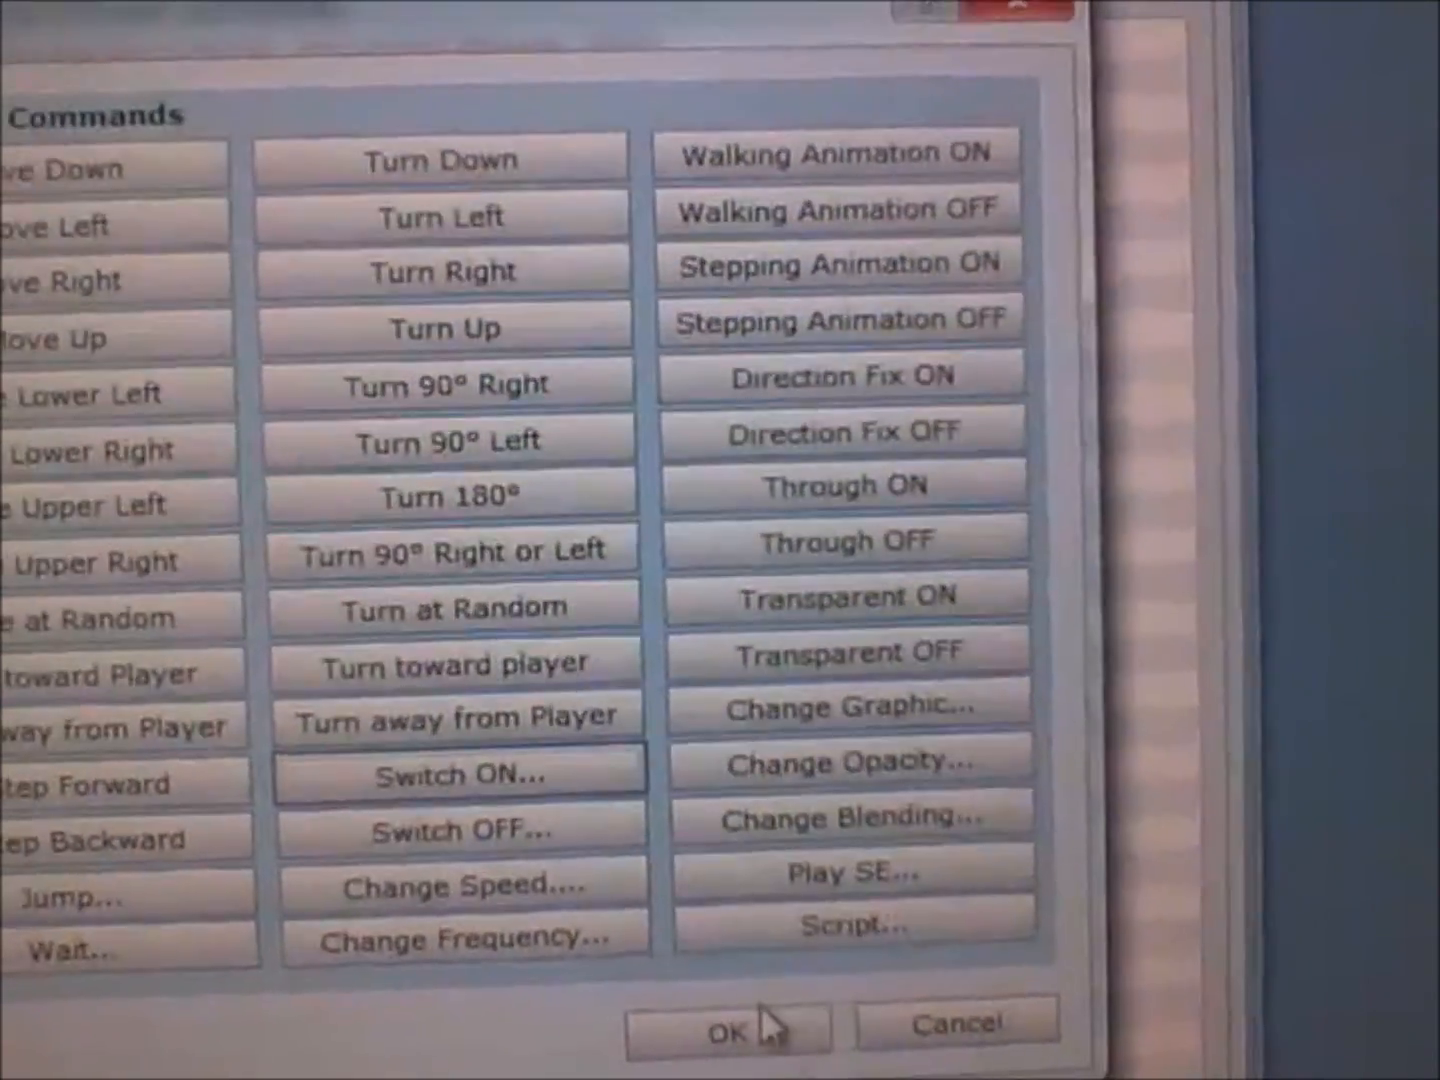
# Confirm the route, close the event editor and launch a playtest of the map
pyautogui.click(728, 1028)
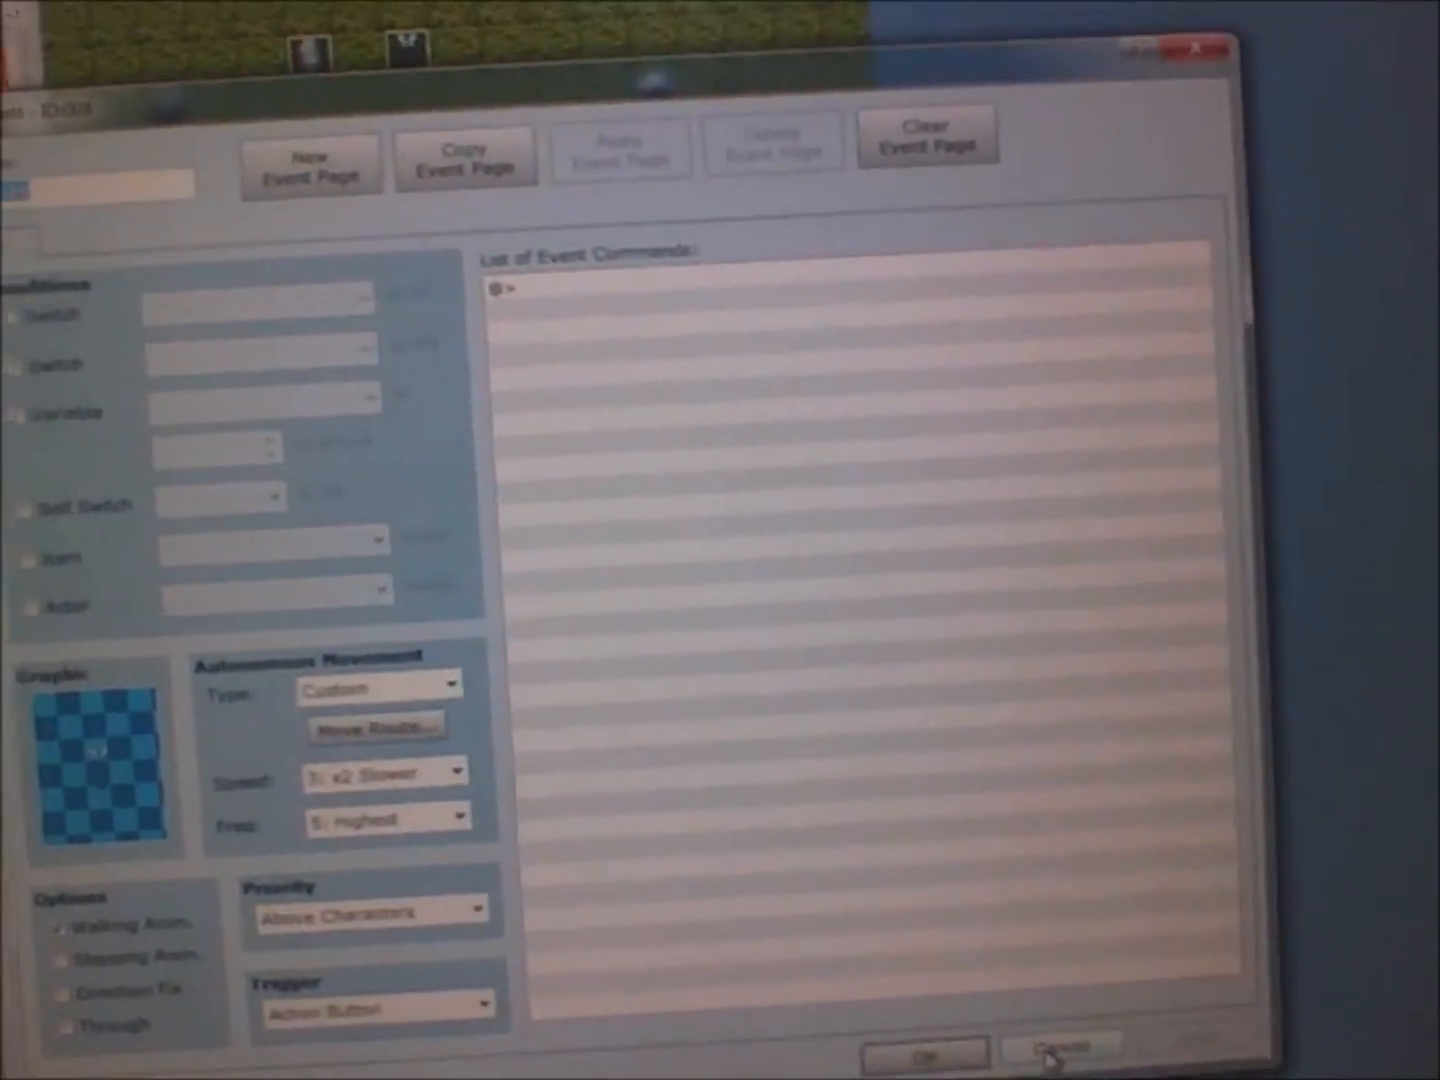
pyautogui.click(1056, 1048)
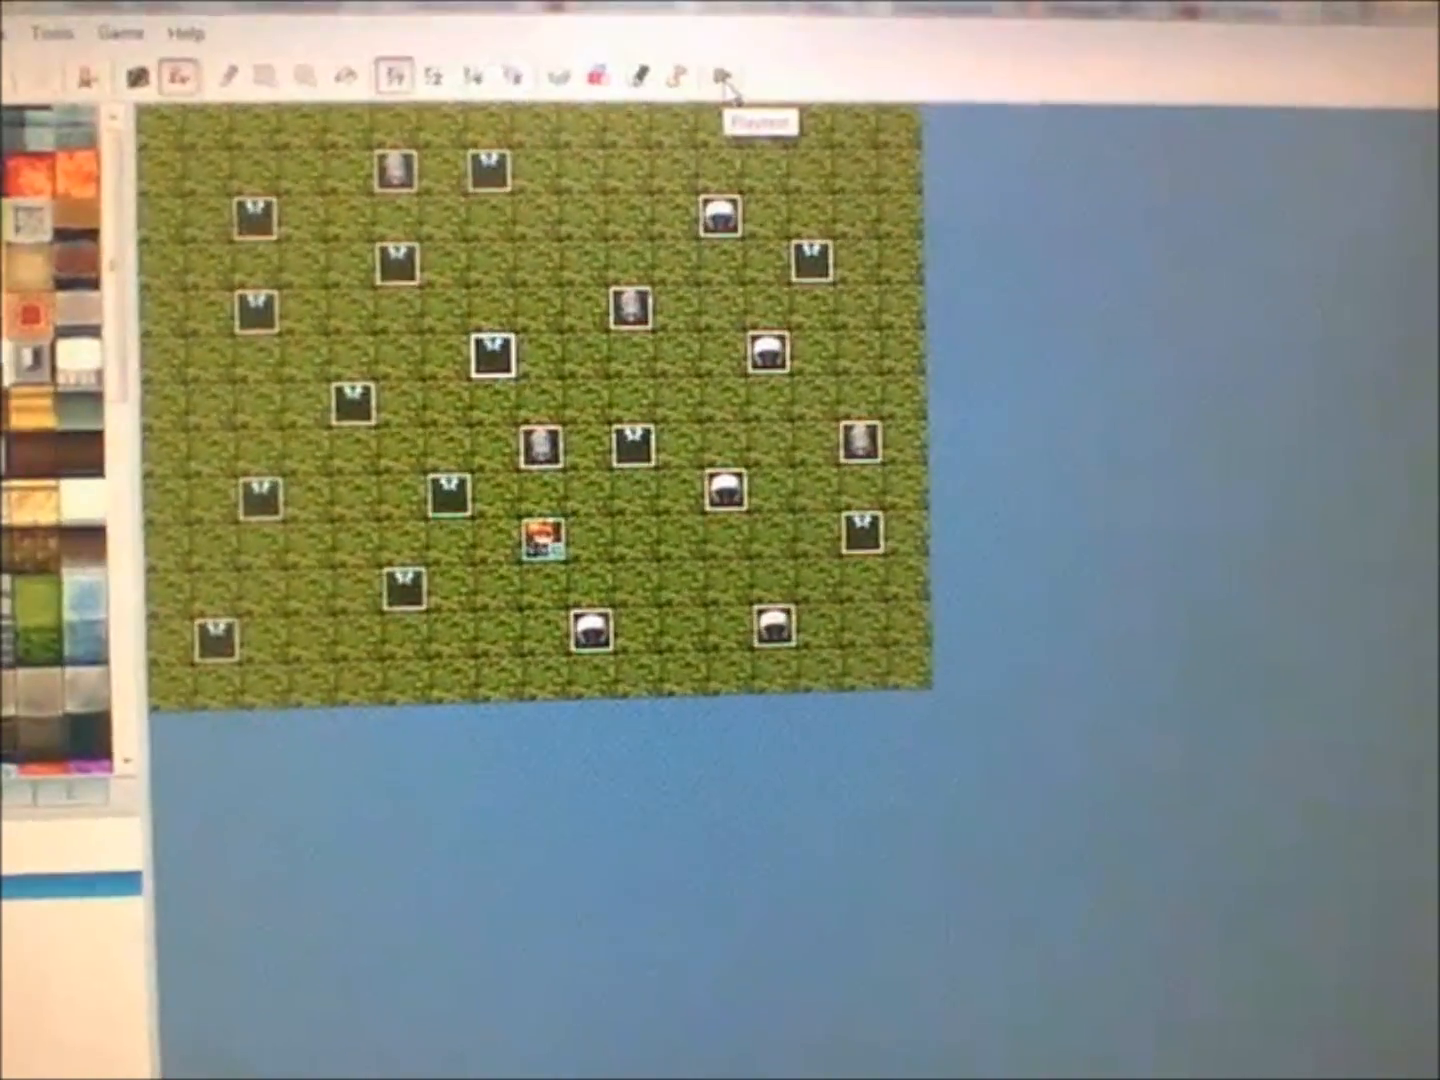
pyautogui.click(722, 76)
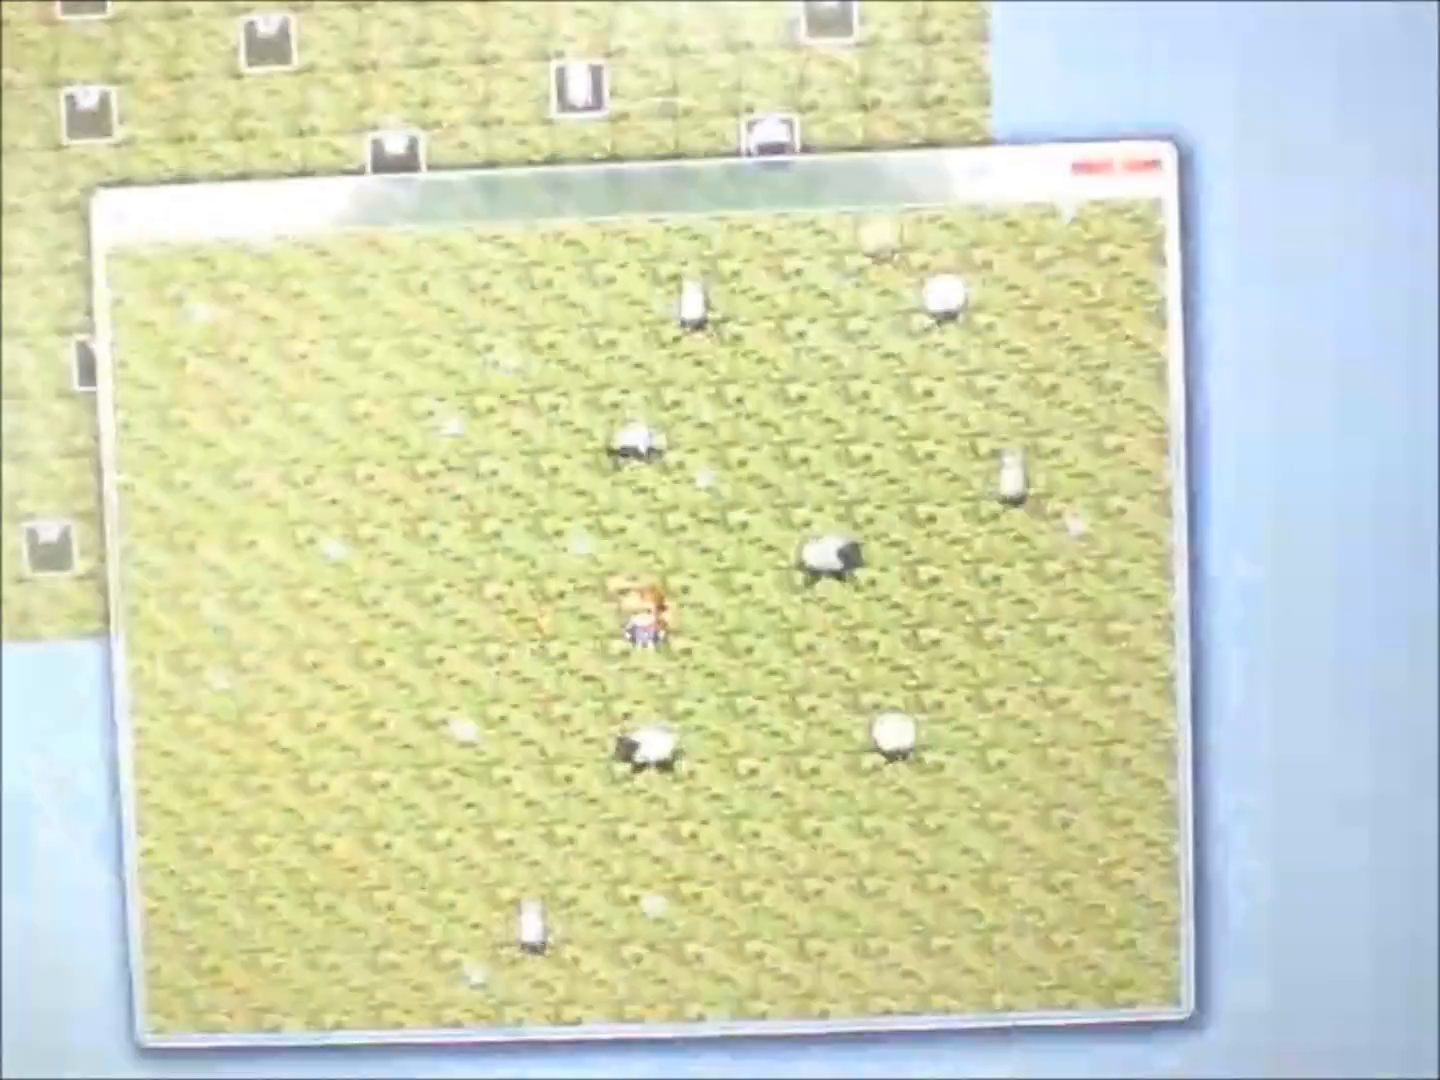